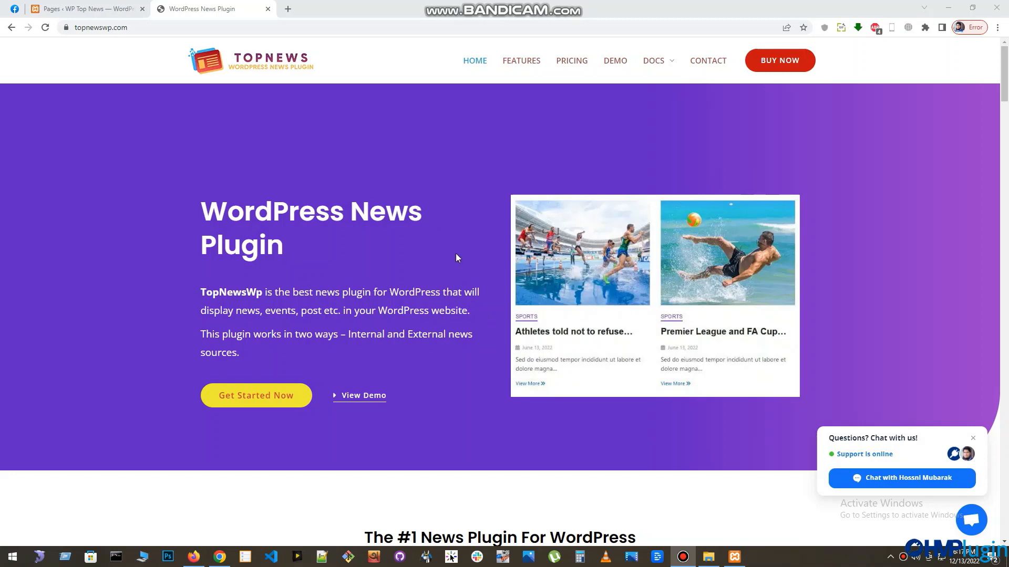
Scroll the topnewswp.com homepage to the Display Featured News slider, watch it rotate, then return to WordPress admin.
scroll(down, 3)
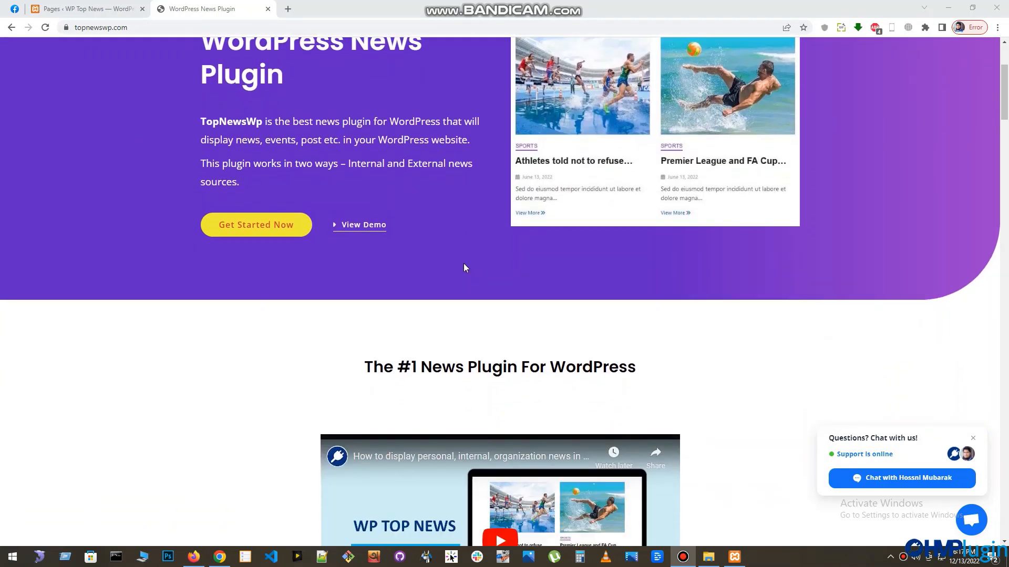
scroll(down, 3)
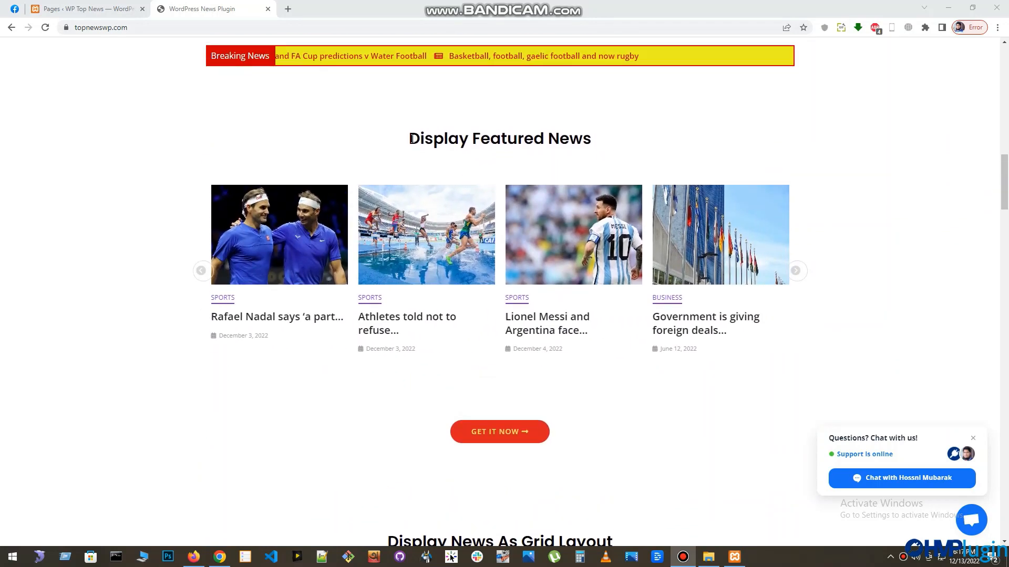
triple_click(499, 138)
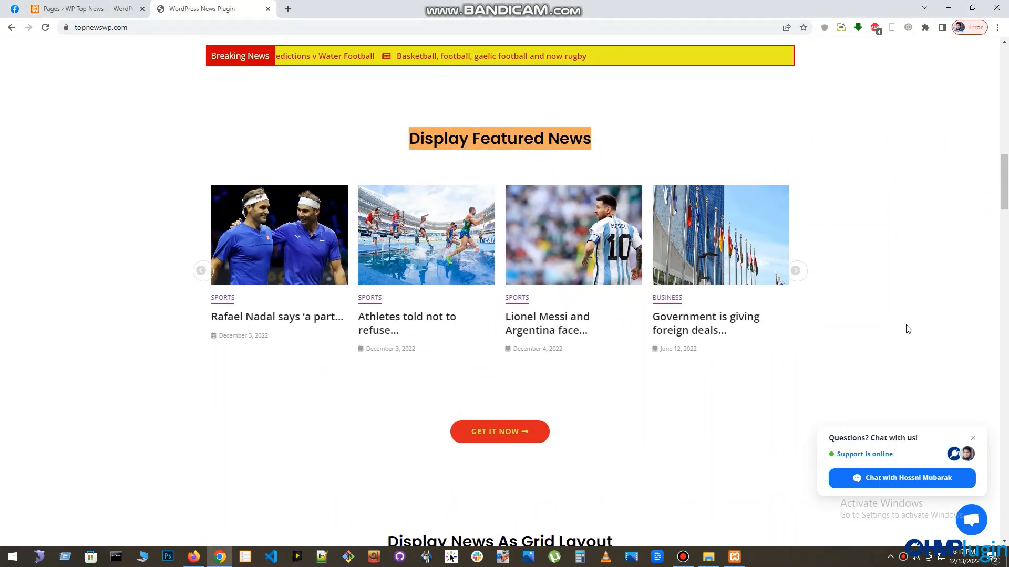
click(796, 271)
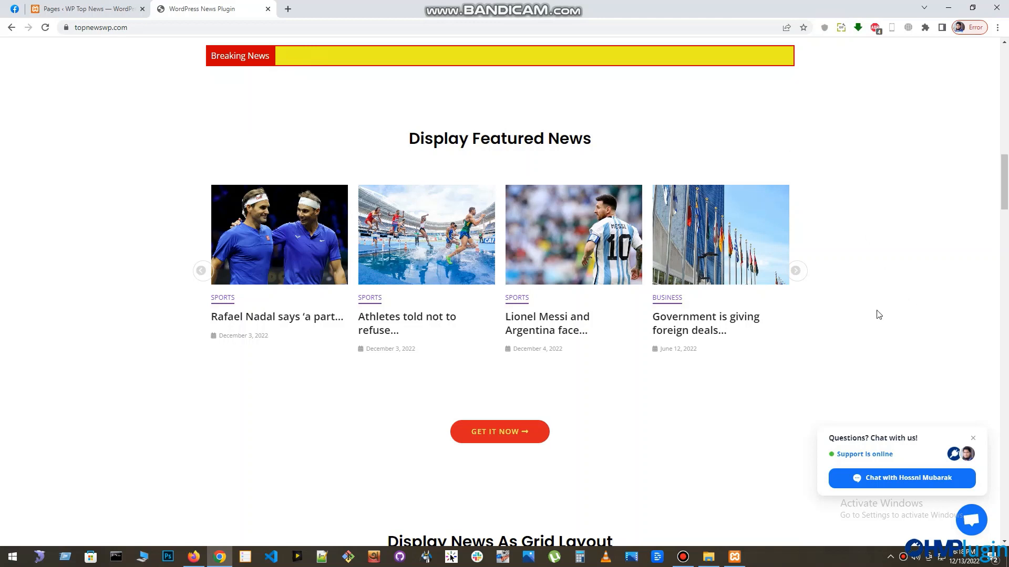
mouse_move(119, 255)
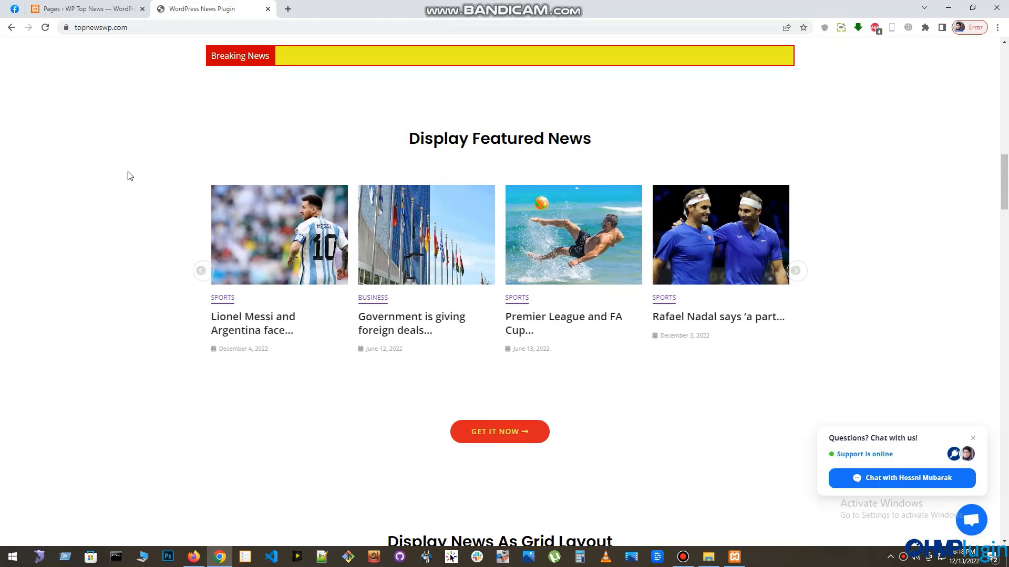
click(84, 8)
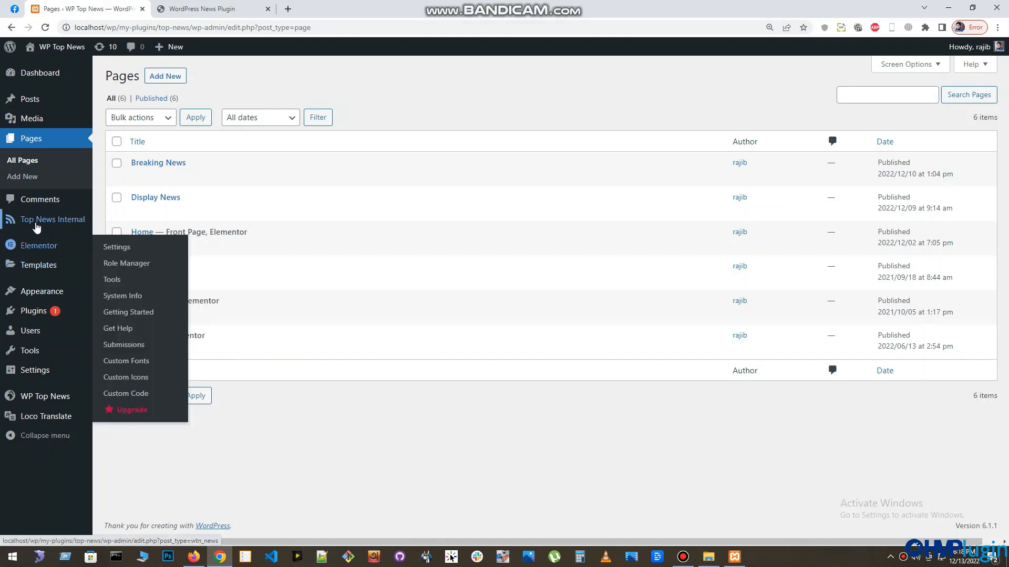
mouse_move(53, 219)
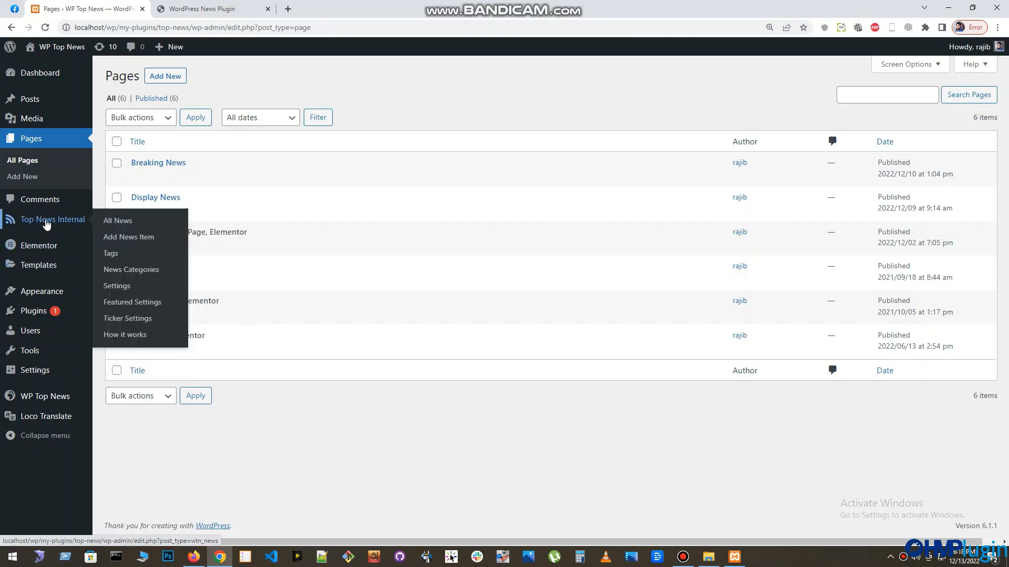
Show the Top News Internal All News list with its 14 news items.
click(117, 220)
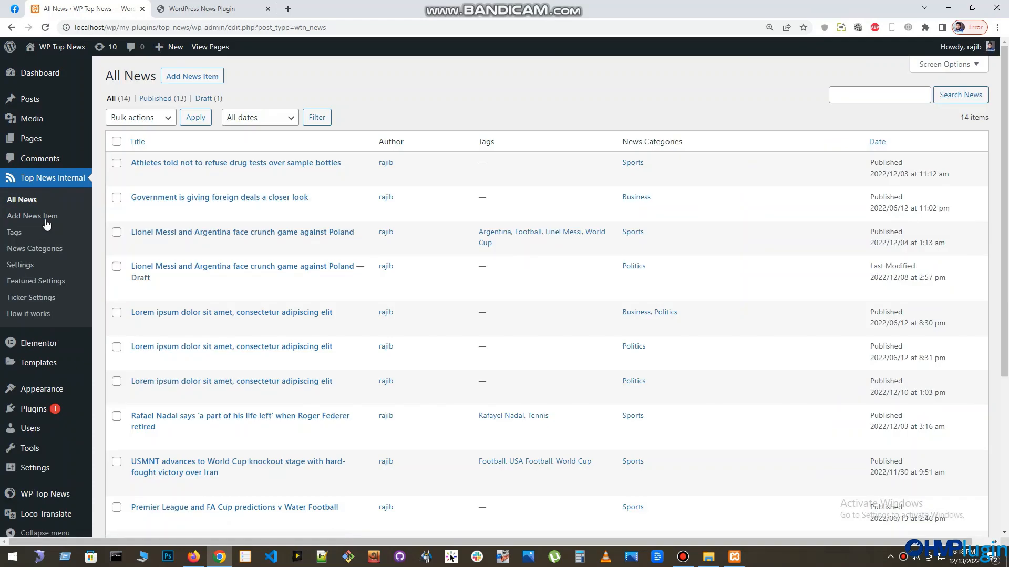
mouse_move(189, 167)
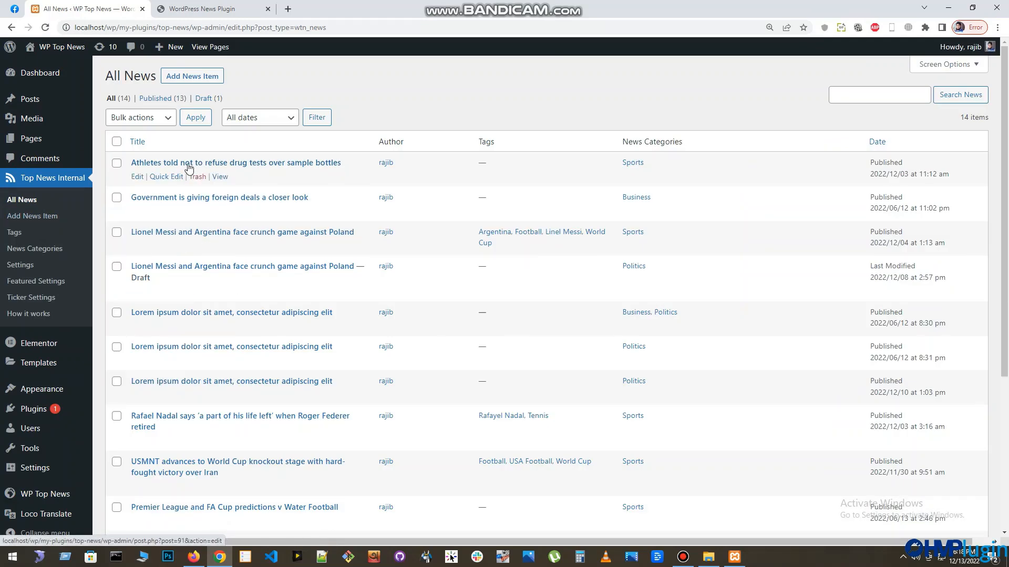
Edit the Athletes drug-tests news item, tick Is Featured? and update it.
click(234, 162)
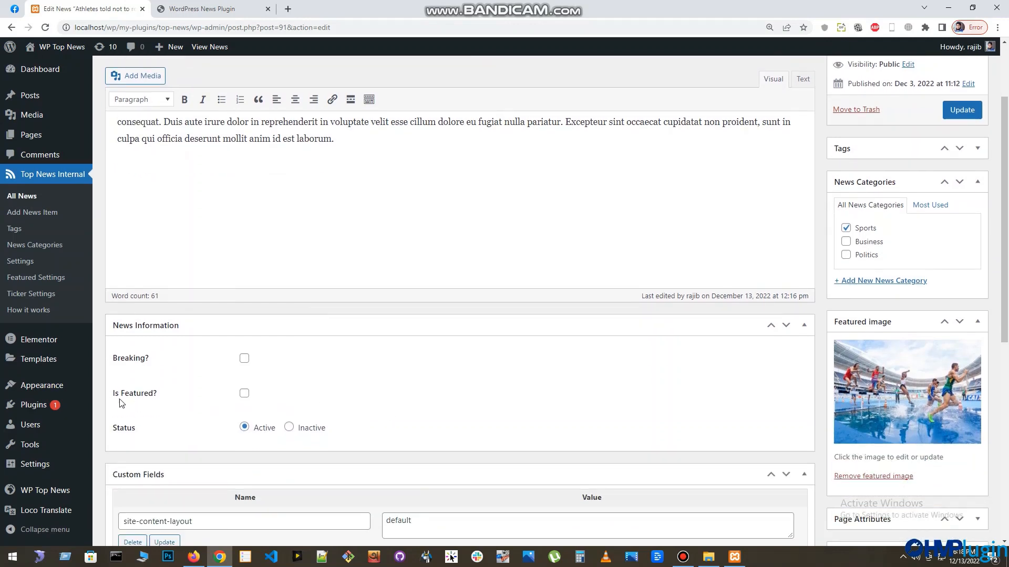
drag(118, 357, 171, 402)
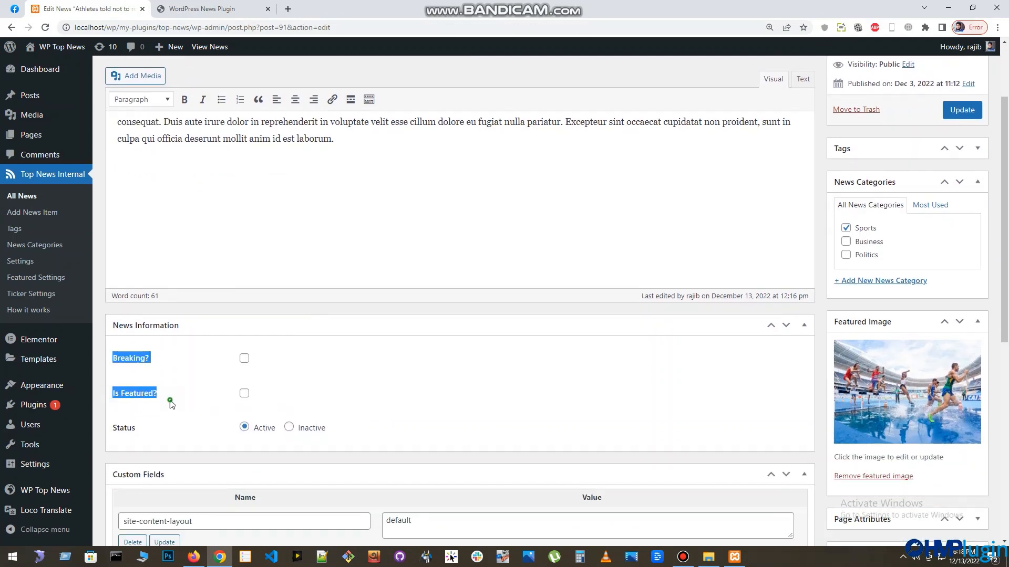
click(244, 393)
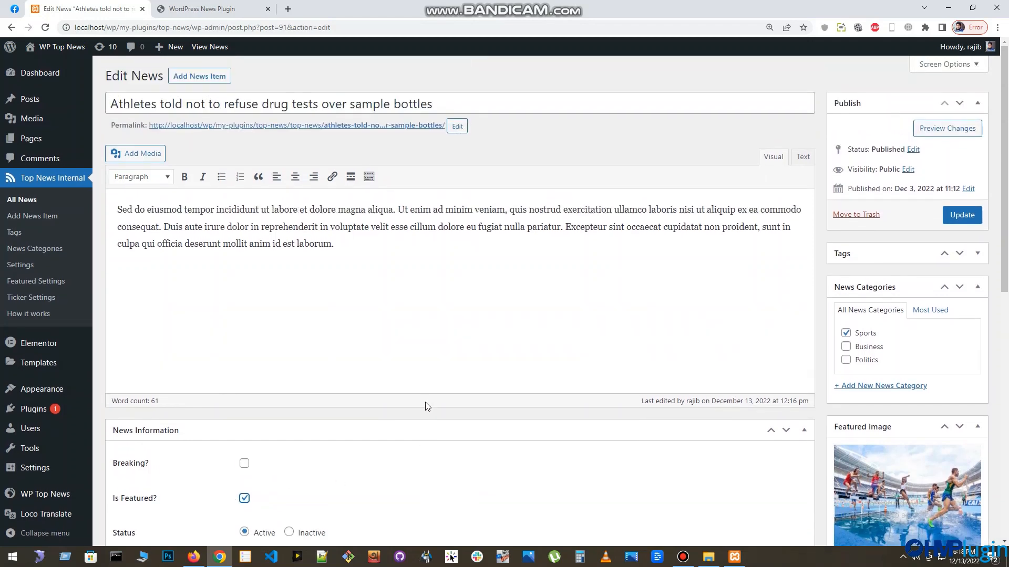
click(962, 214)
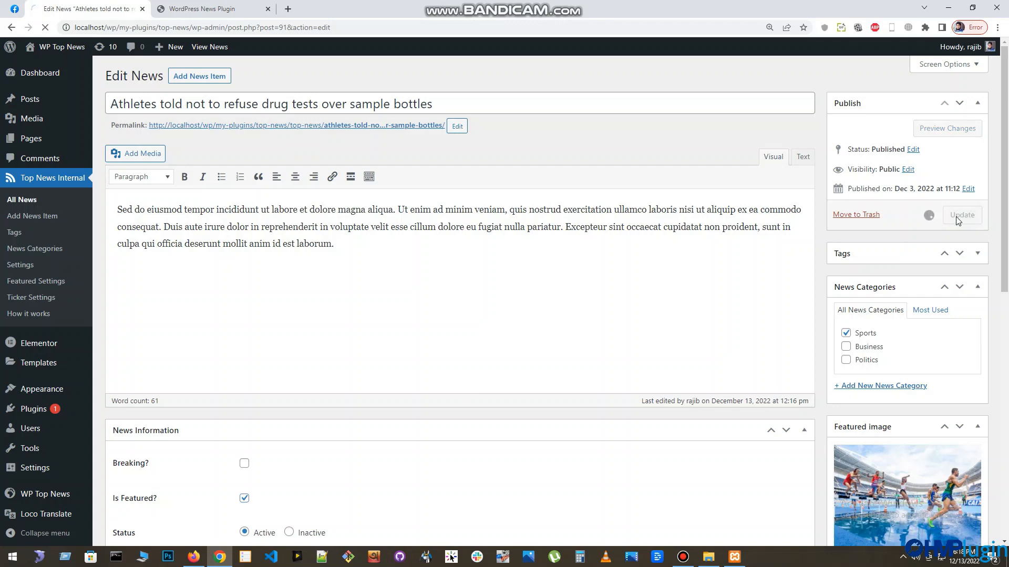
click(961, 214)
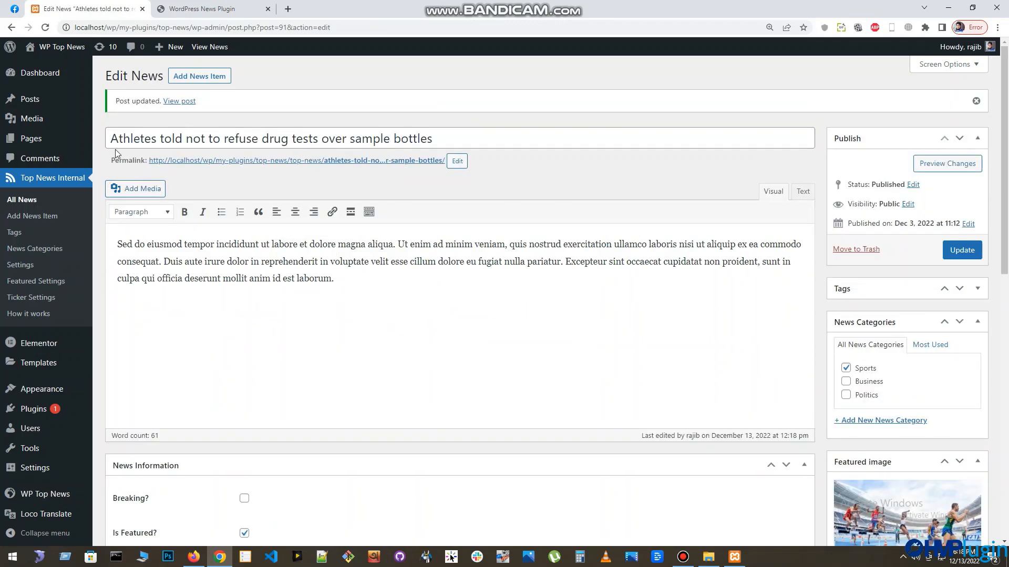
mouse_move(30, 138)
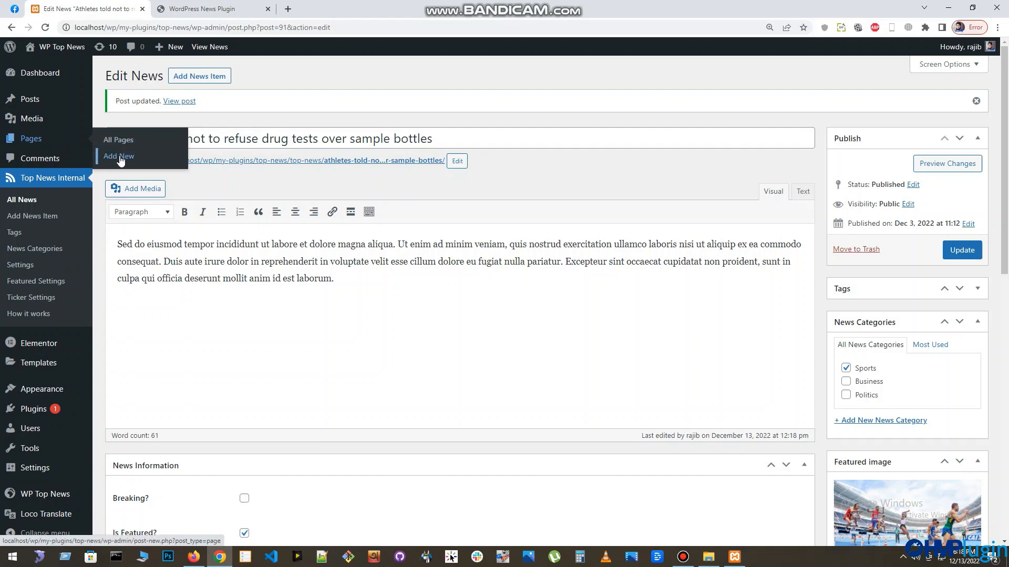
Add a new page titled 'Featured News' with [wtn_news_featured] in the editor body.
click(119, 157)
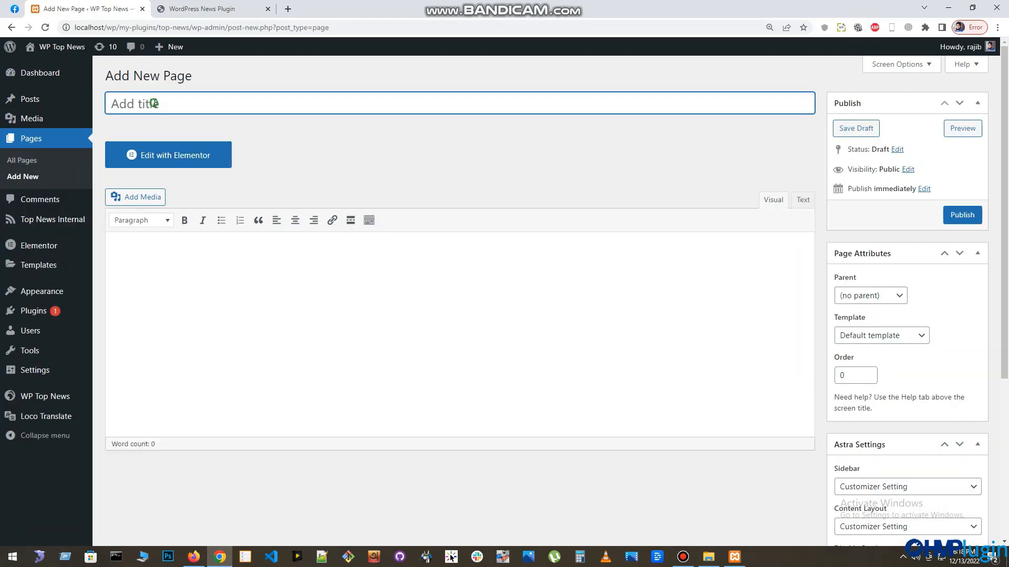
text(Fe)
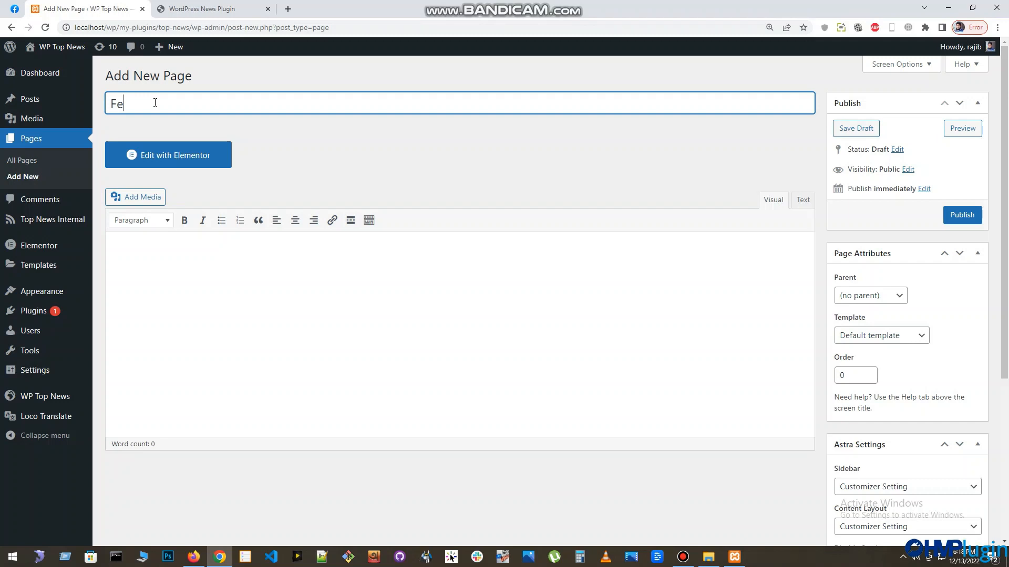
text(atured)
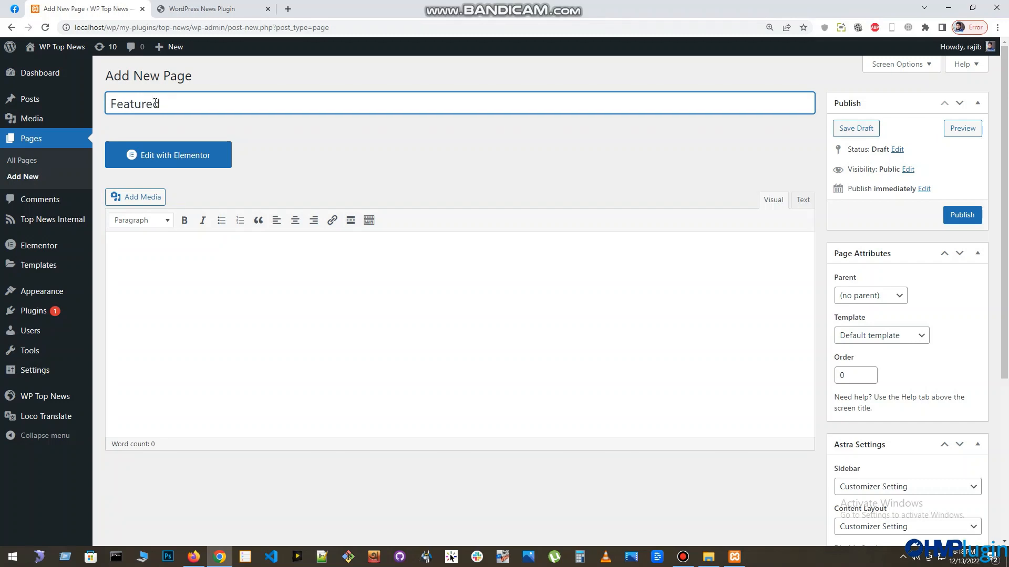
text(News)
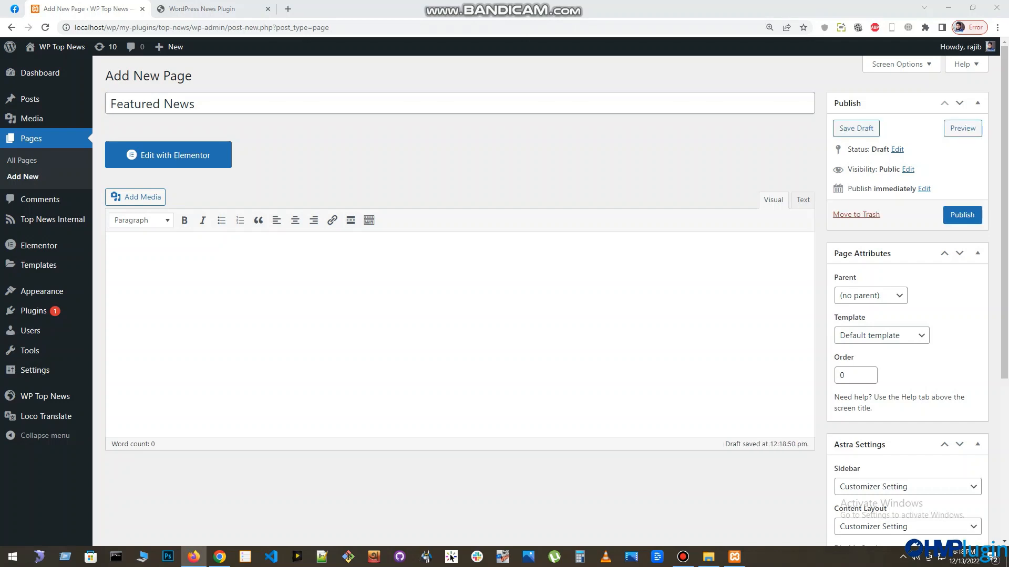
mouse_move(360, 332)
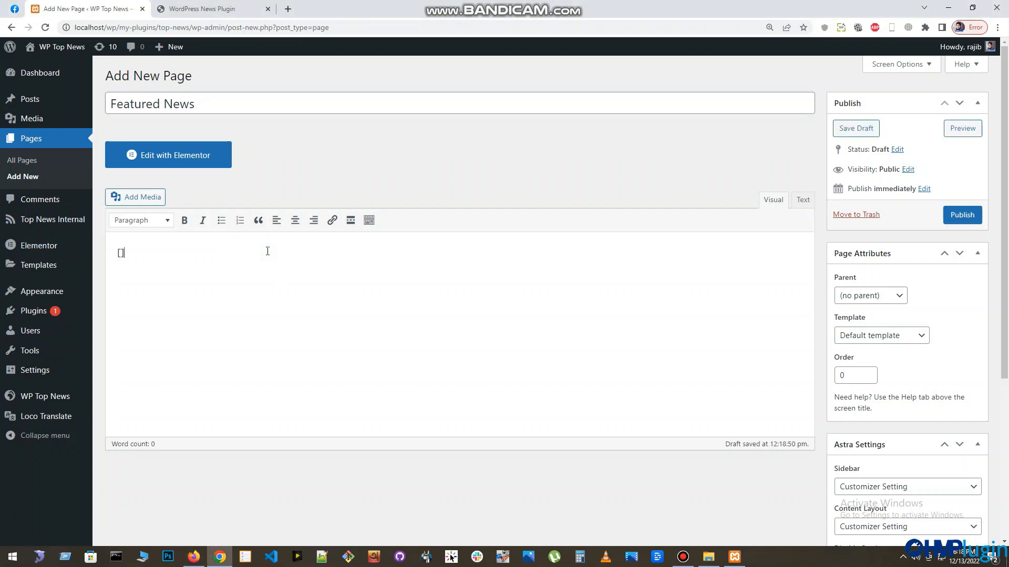
text([wtn_news_featured])
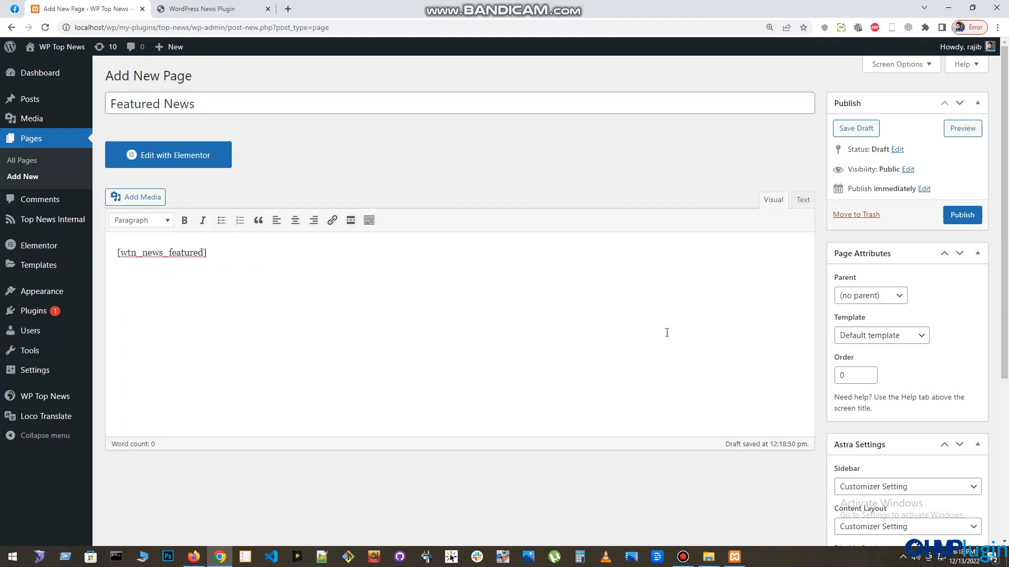
In Astra Settings choose No Sidebar for the page and bring up the Content Layout choices.
scroll(down, 3)
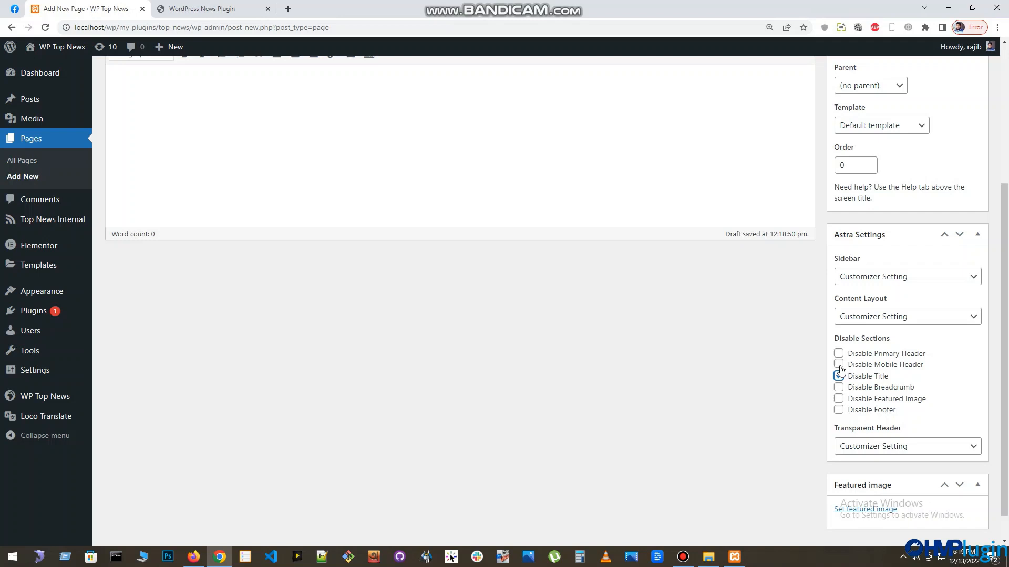
click(904, 276)
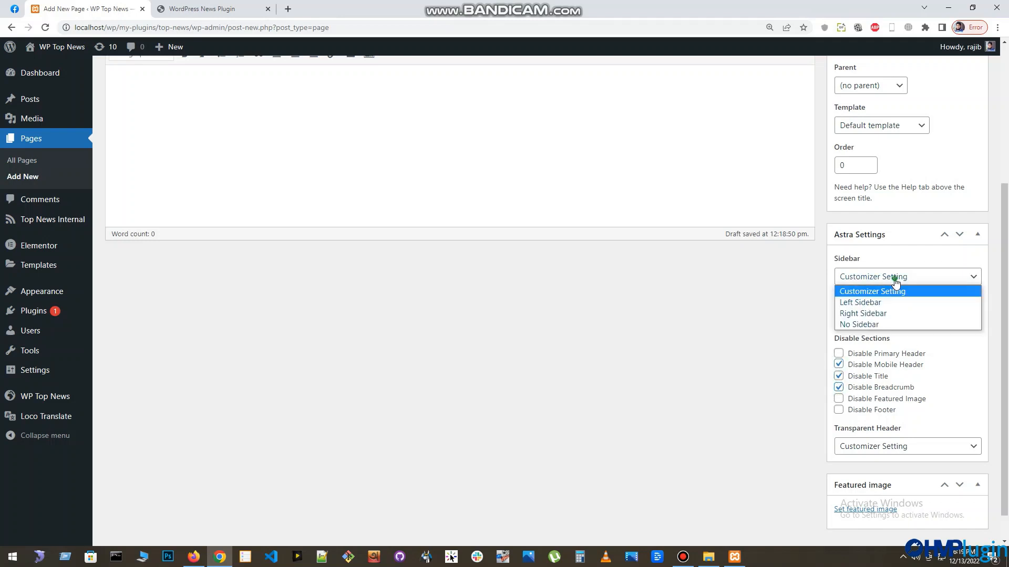
click(859, 325)
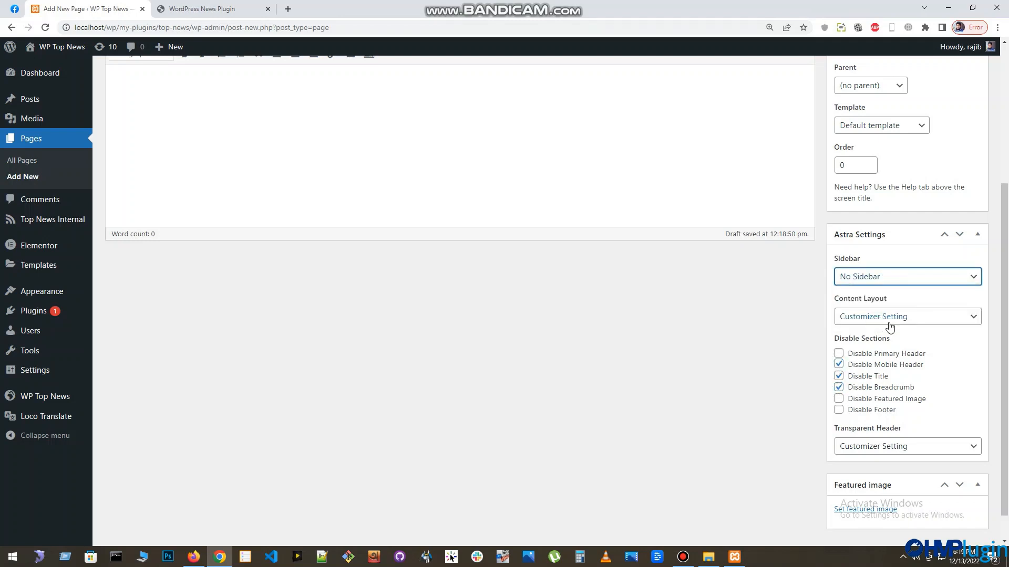
click(904, 316)
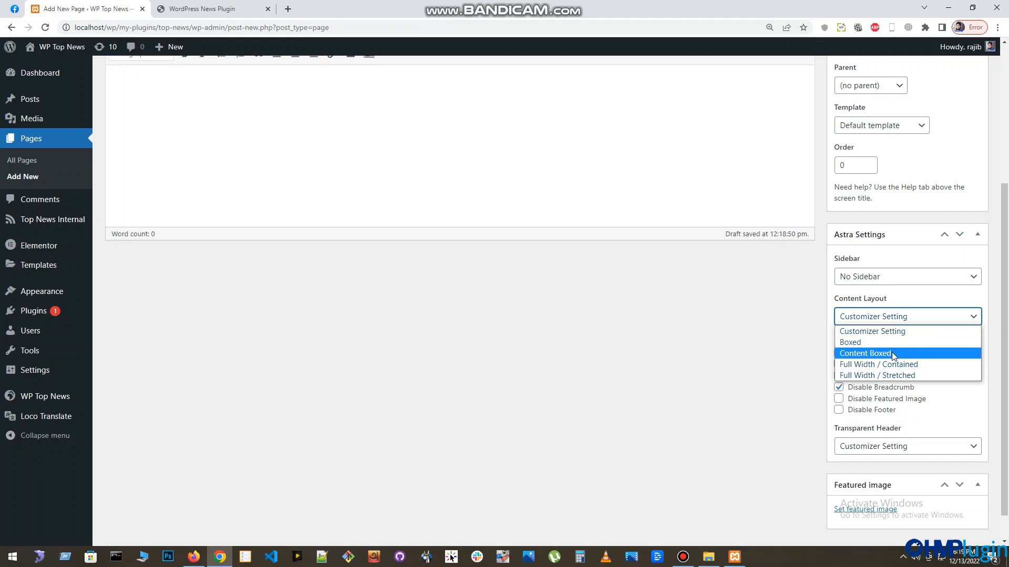
mouse_move(898, 364)
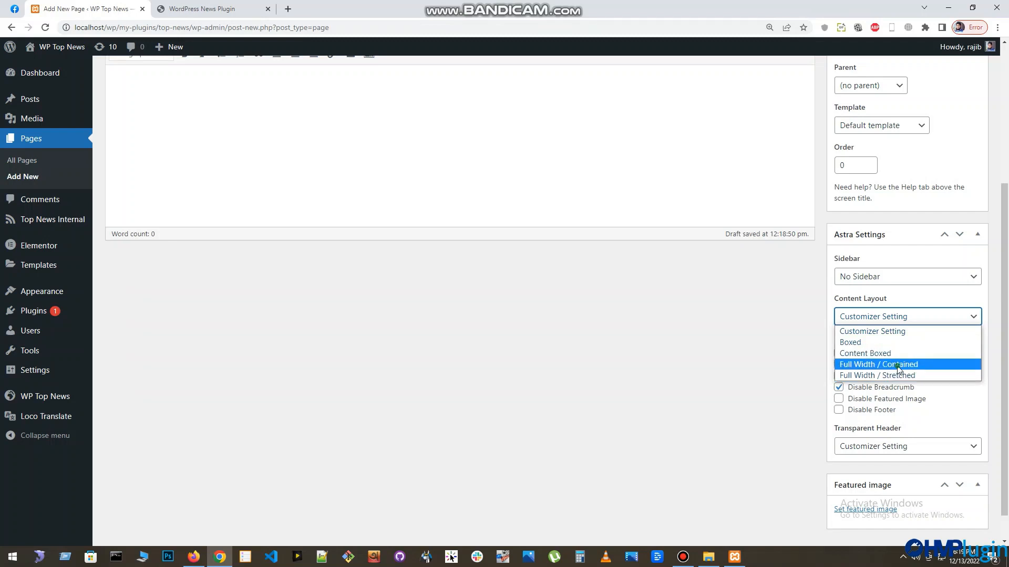
Publish the Featured News page and view it live showing the Athletes story.
click(878, 364)
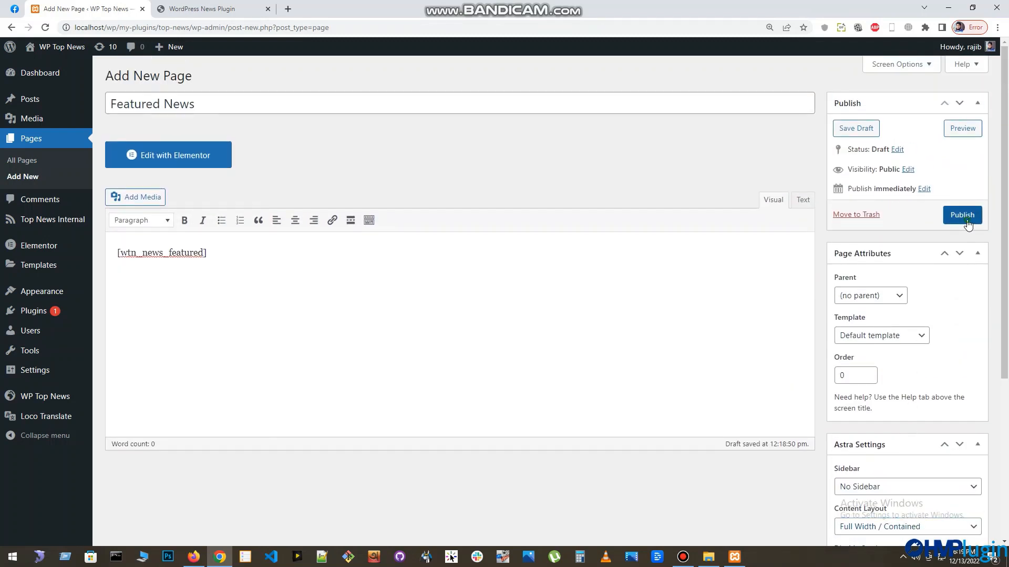
click(961, 214)
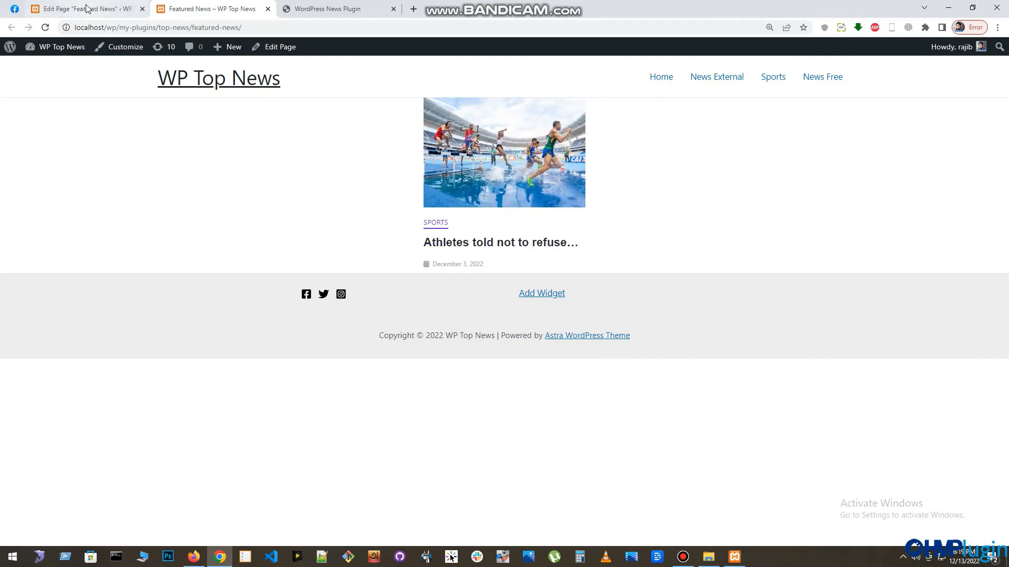
Mark the Government news story as featured, update it and return to All News.
click(82, 8)
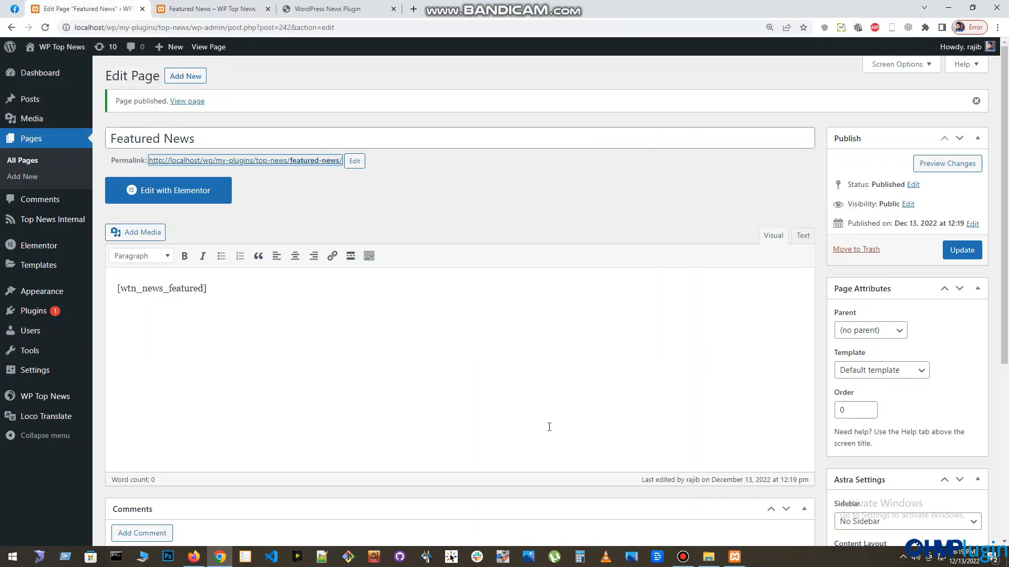
mouse_move(31, 119)
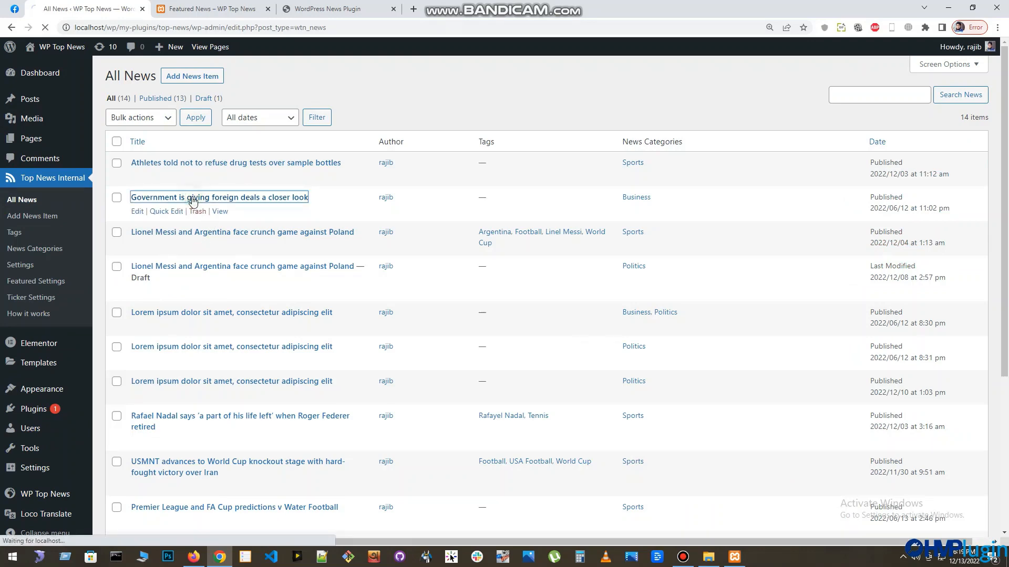
click(219, 197)
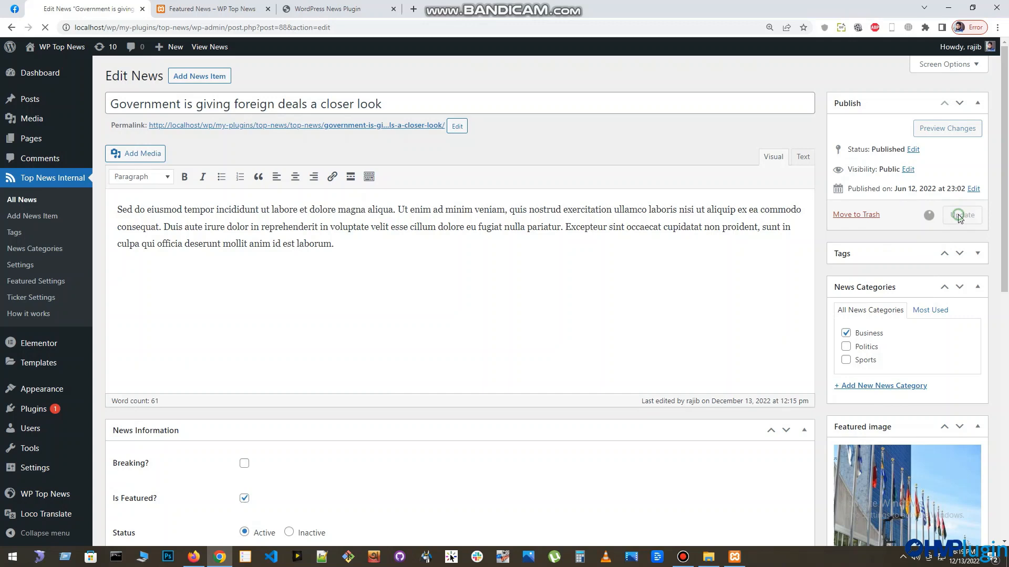
click(961, 214)
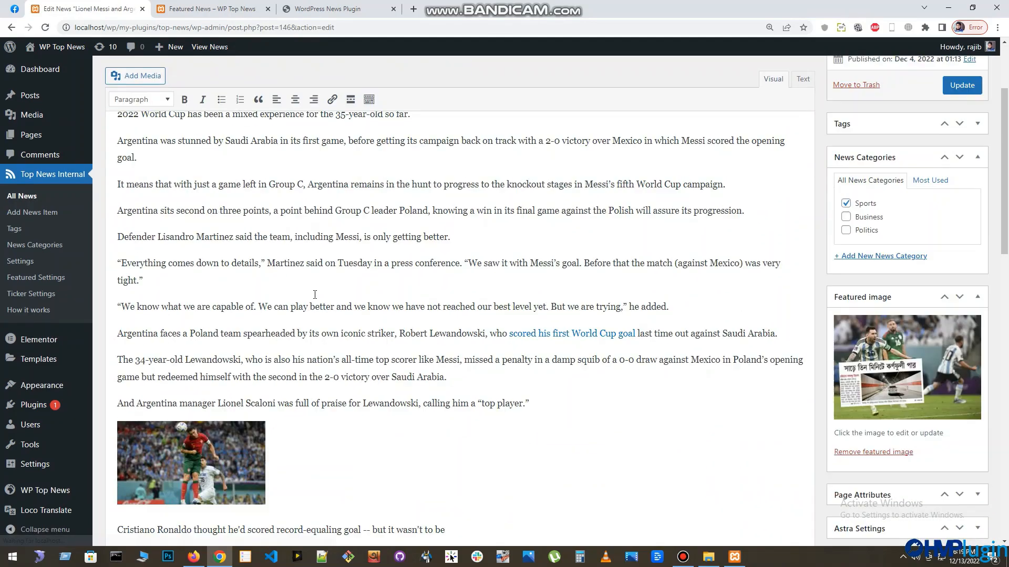
scroll(down, 3)
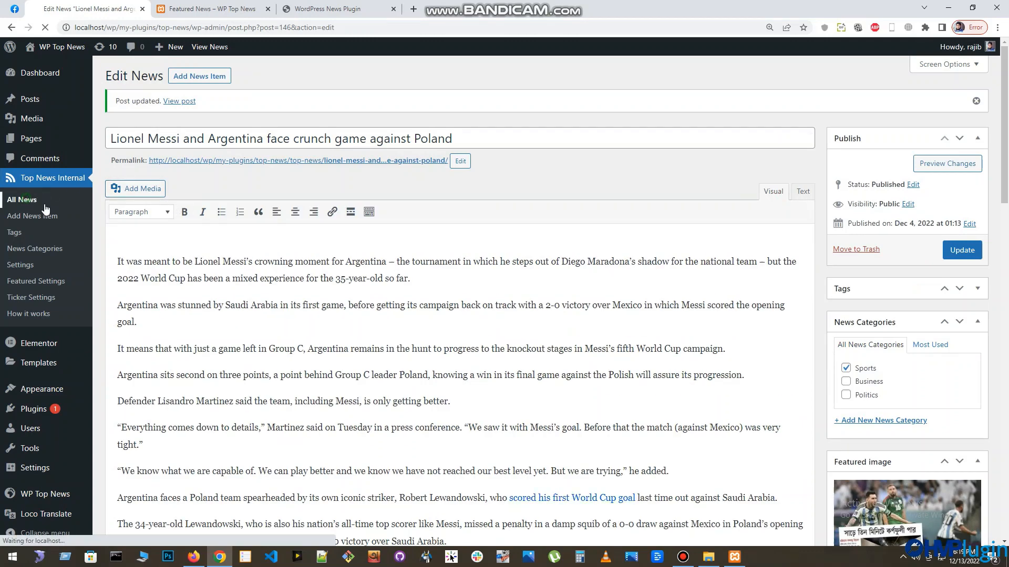
click(21, 200)
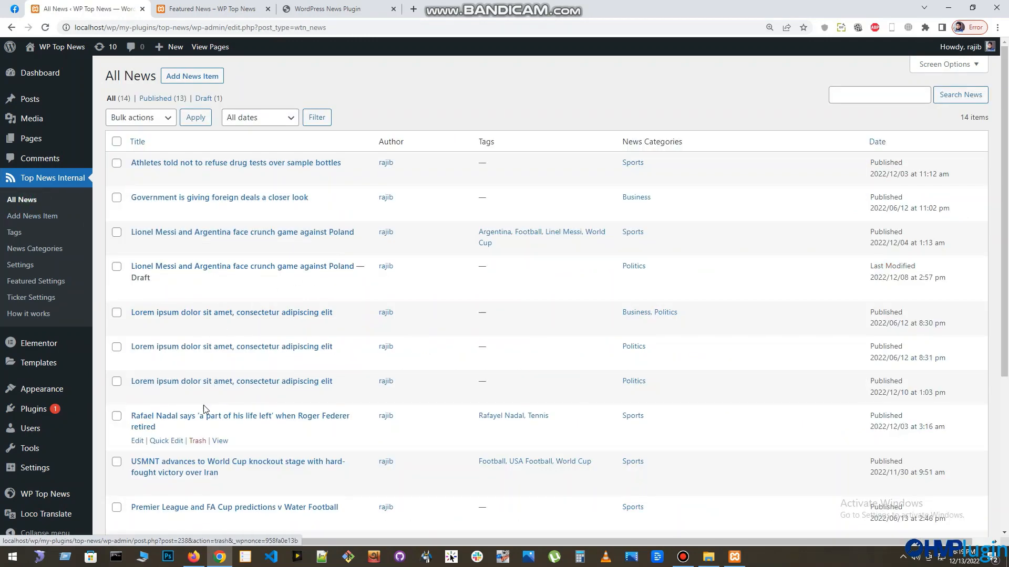
Mark the Rafael Nadal and USMNT stories as featured and update them.
click(240, 416)
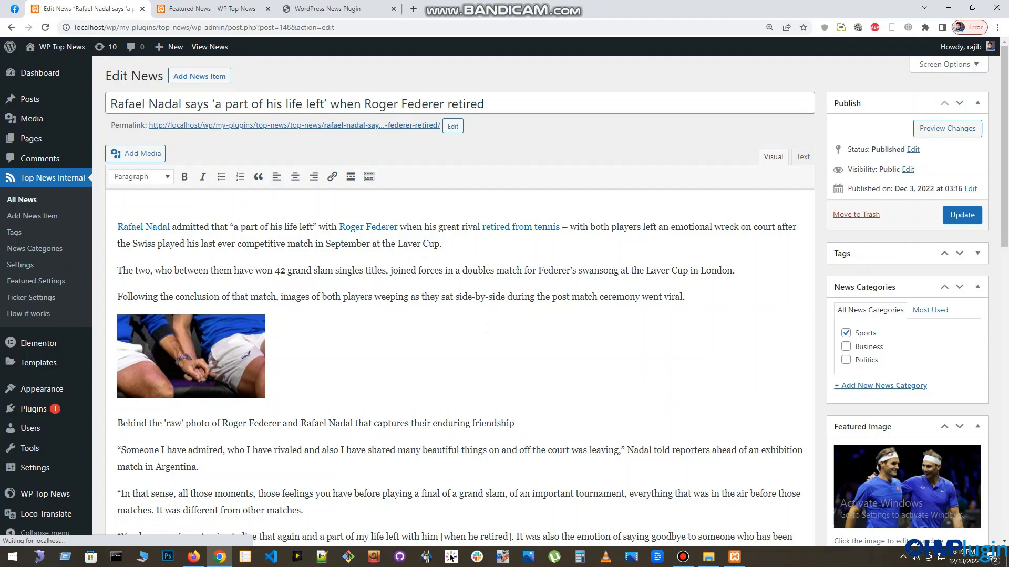
scroll(down, 3)
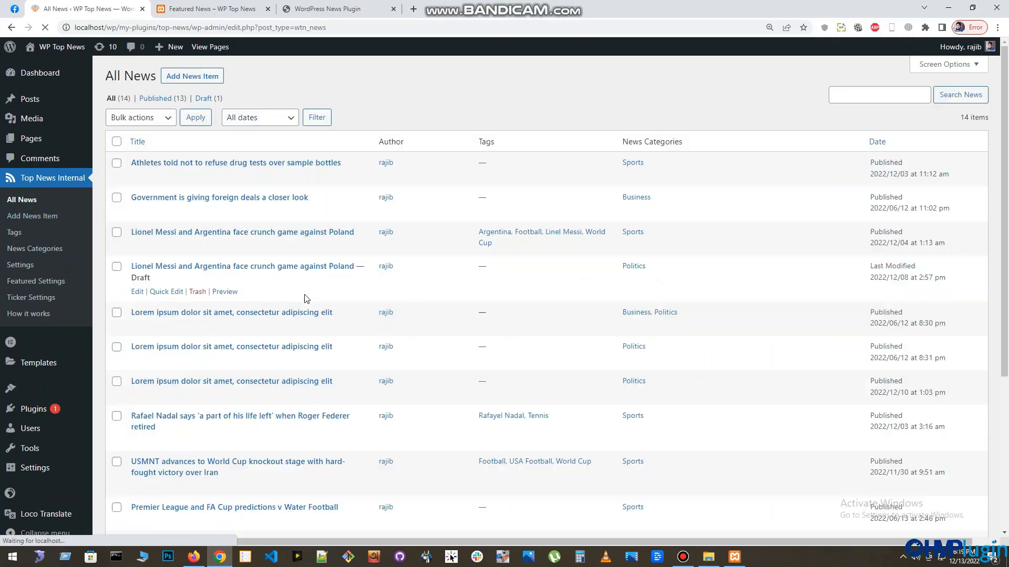
scroll(down, 3)
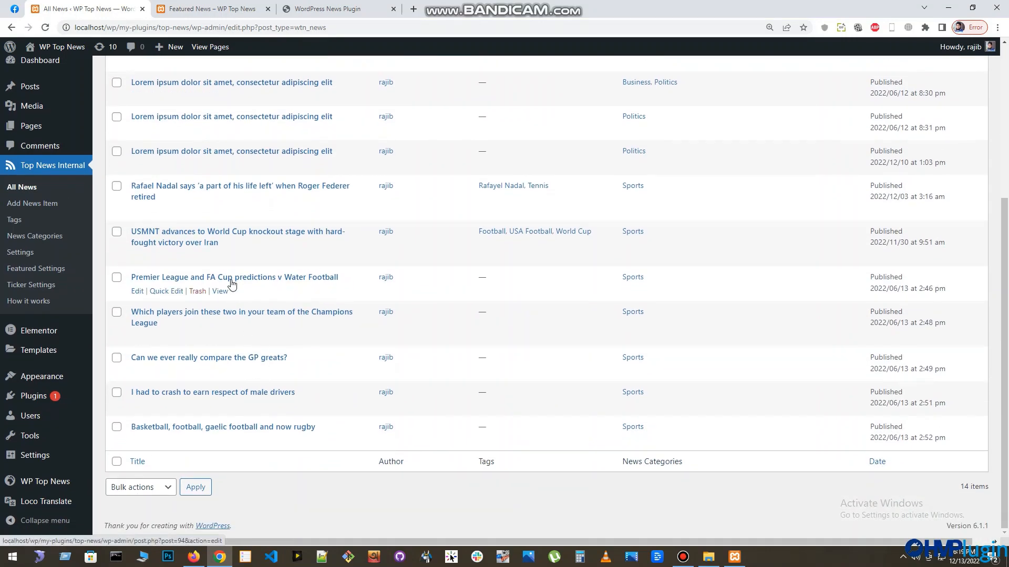
click(237, 231)
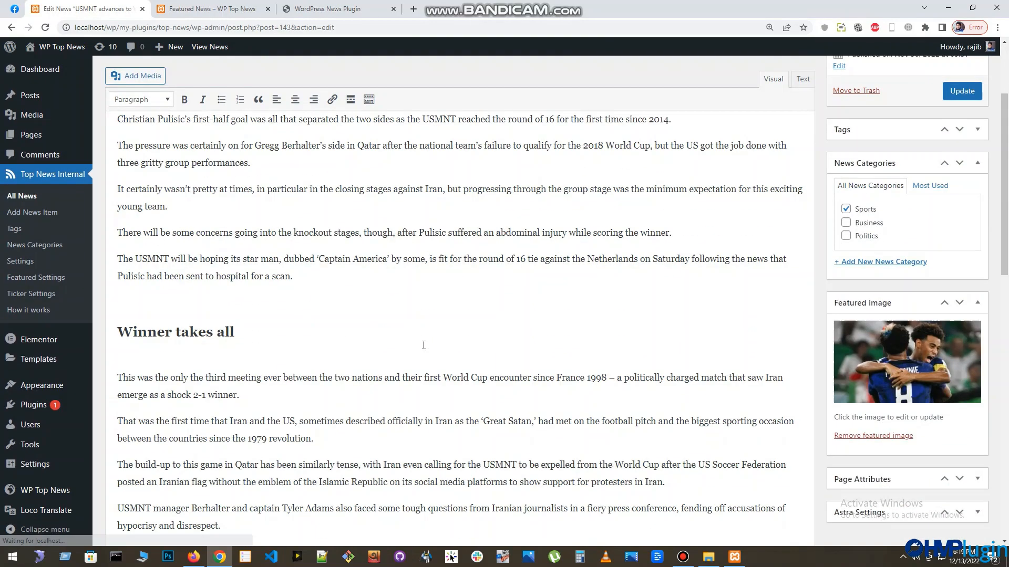
scroll(down, 3)
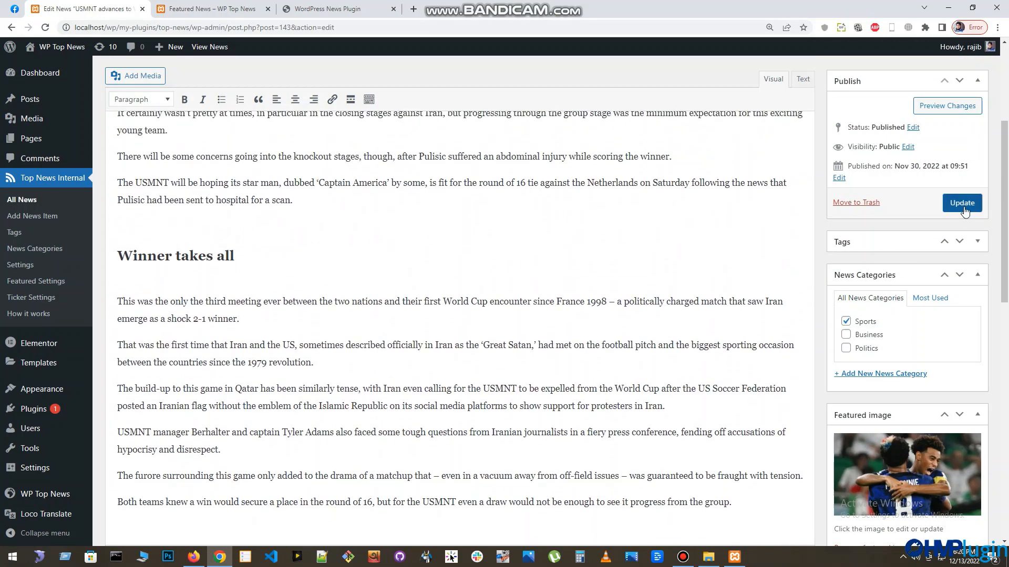
click(206, 8)
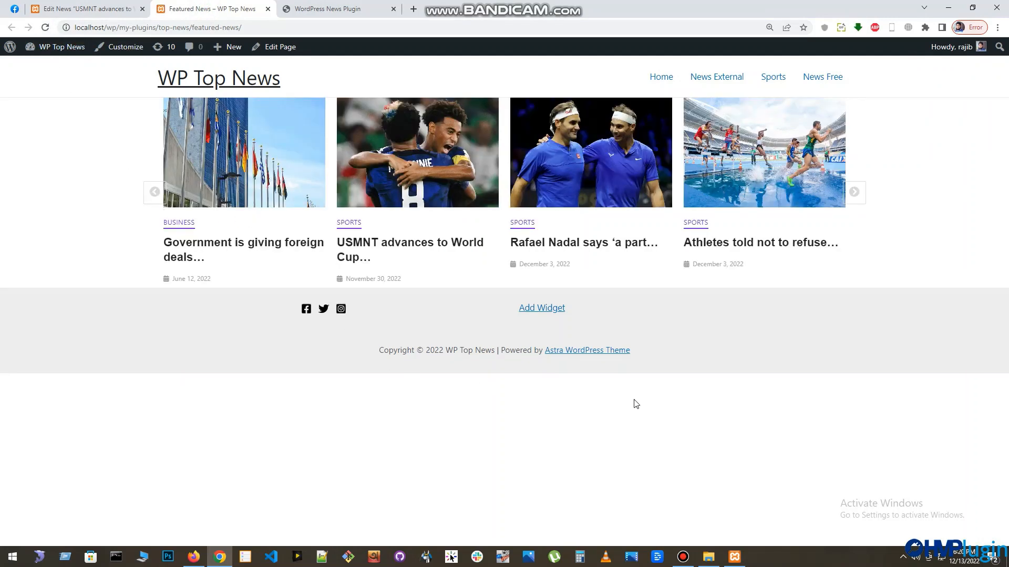
Browse the live Featured News slider through all five stories with its previous/next arrows.
click(854, 192)
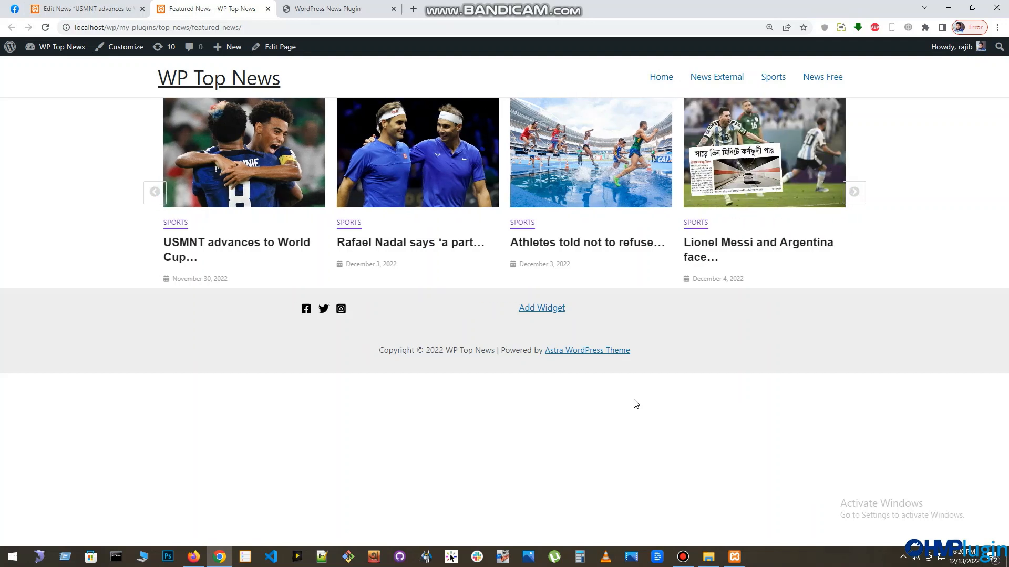
click(853, 191)
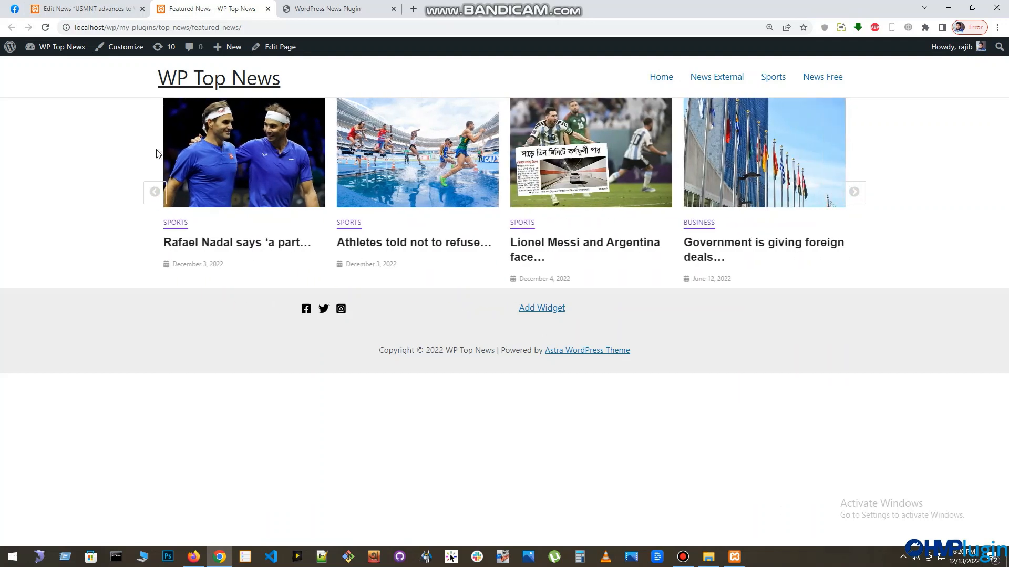
click(155, 192)
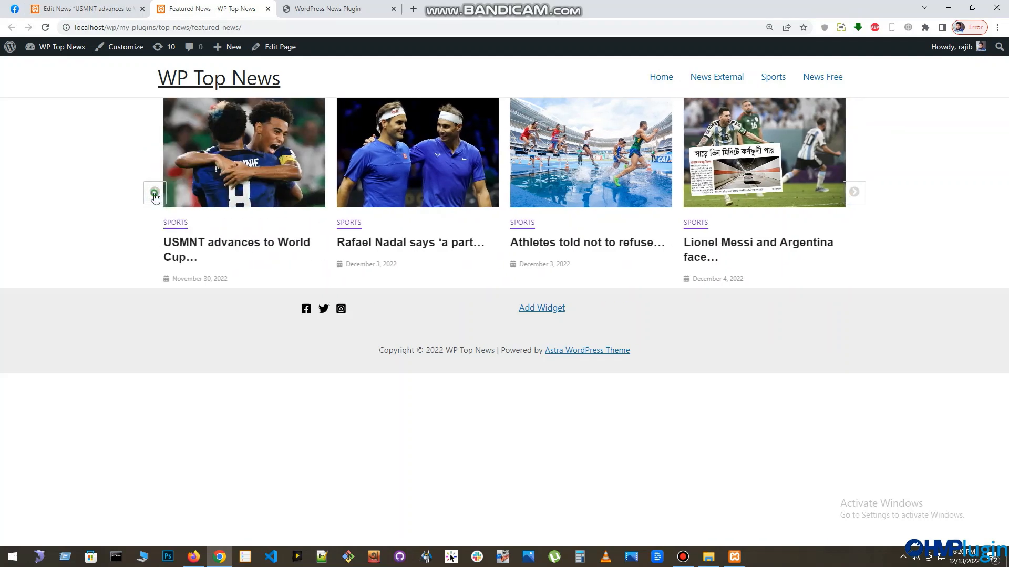
click(854, 192)
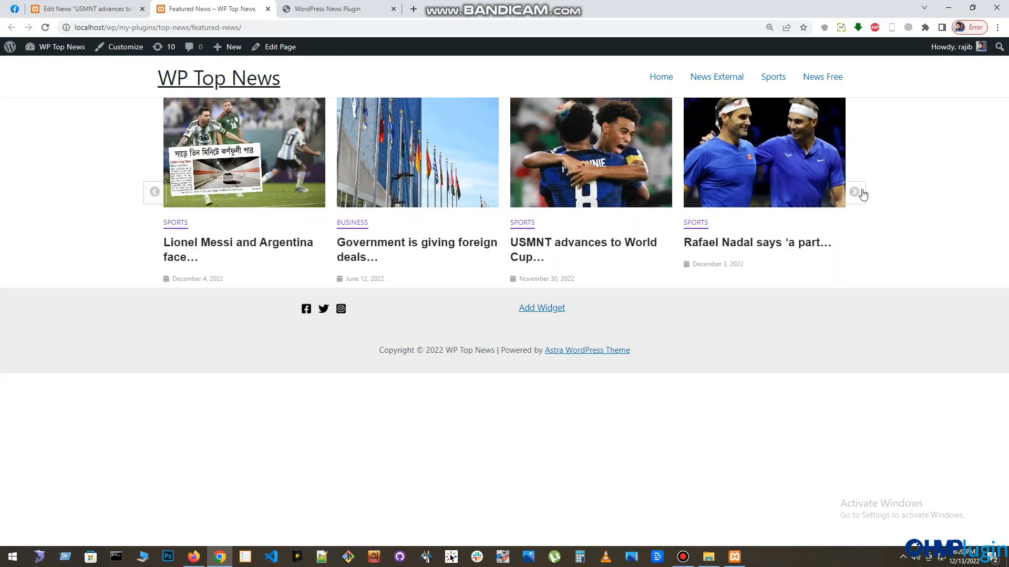
click(856, 191)
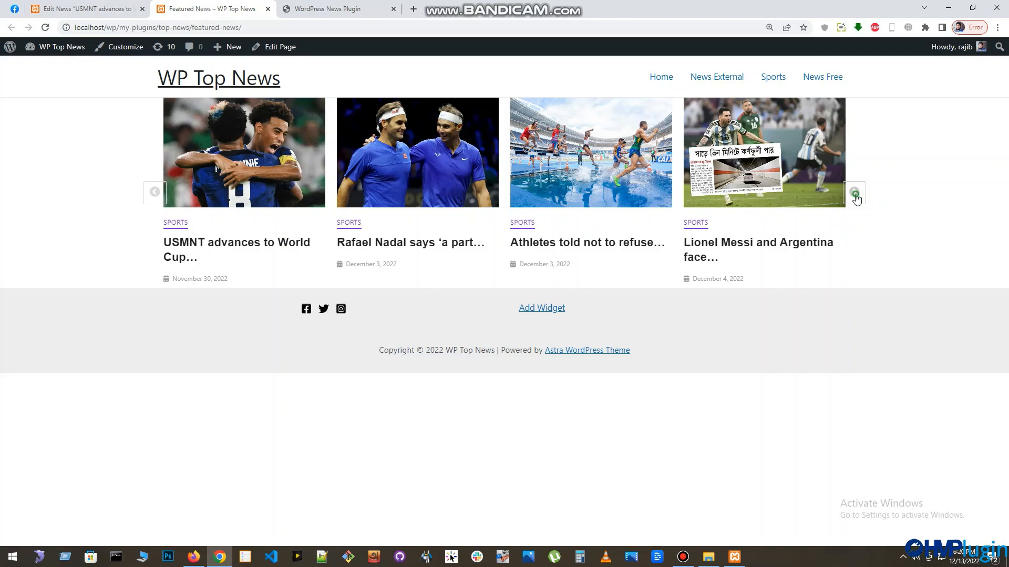
click(855, 191)
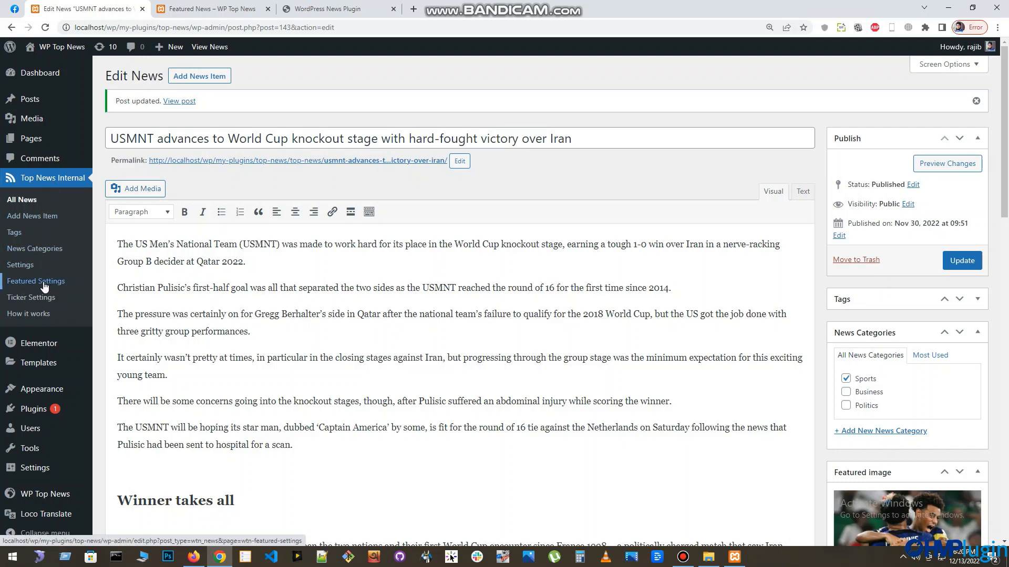
Review Featured News Settings showing title word length 5 and number of news 5, comparing with the live page.
click(36, 282)
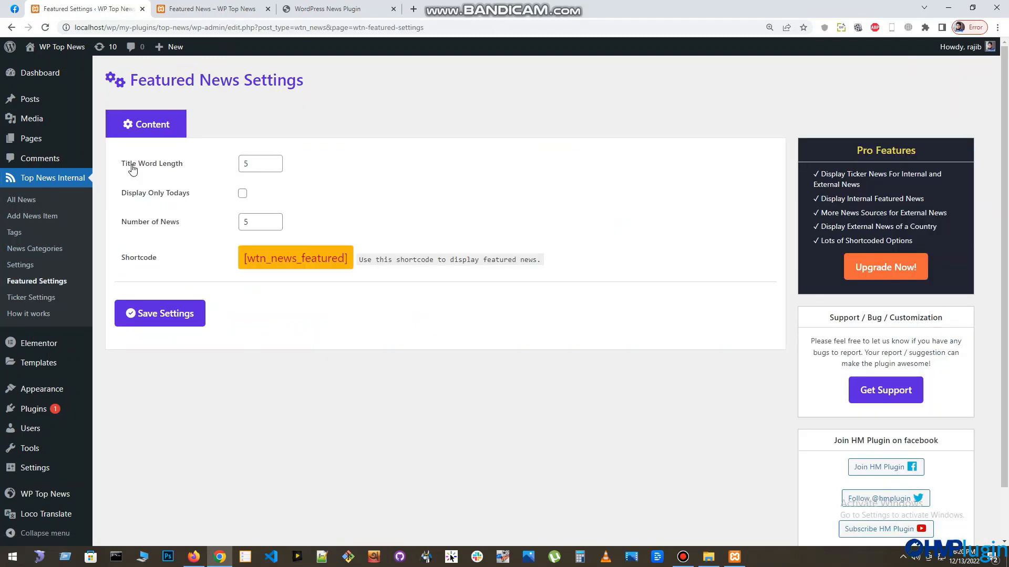
click(260, 164)
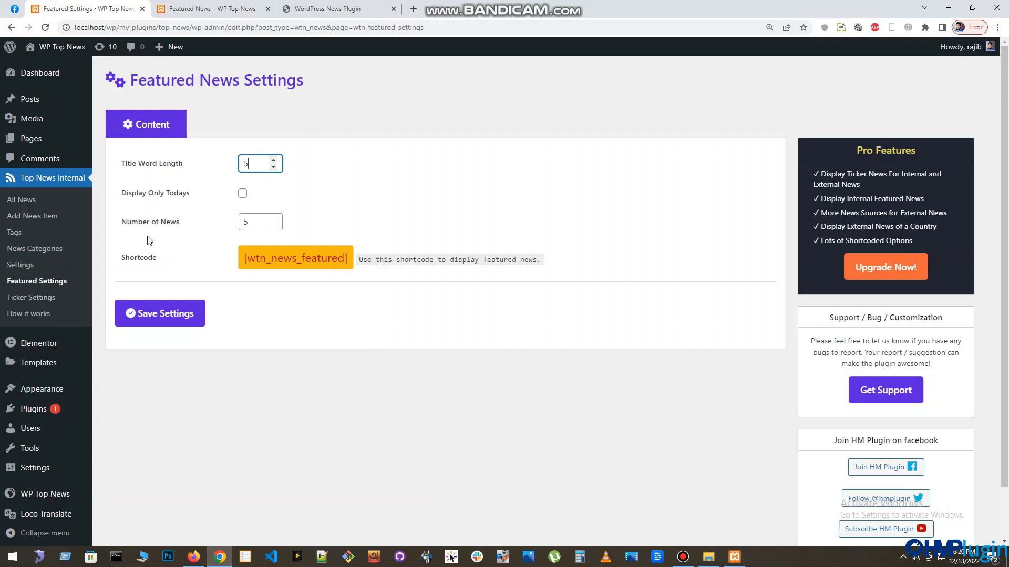
mouse_move(214, 362)
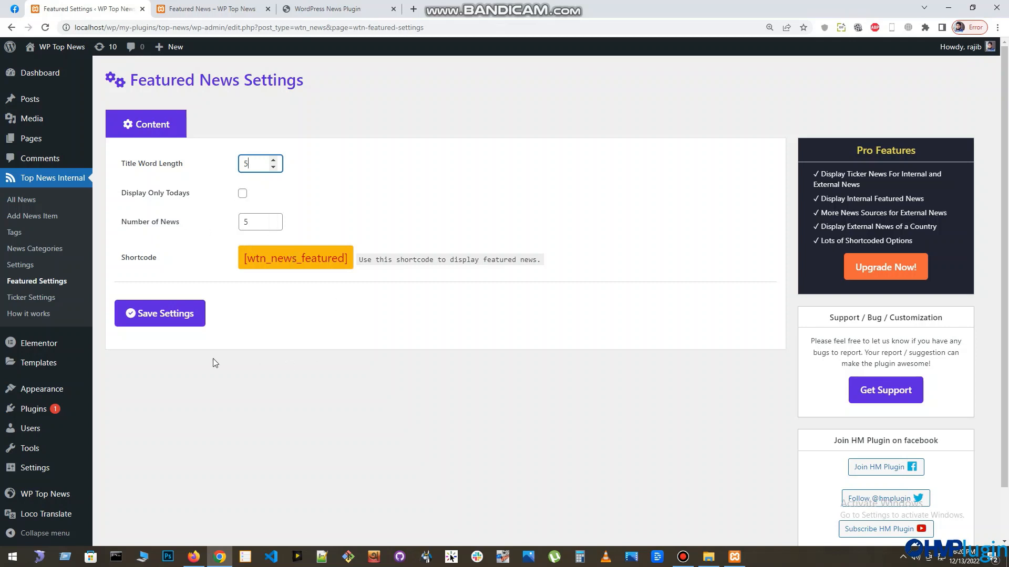
mouse_move(393, 168)
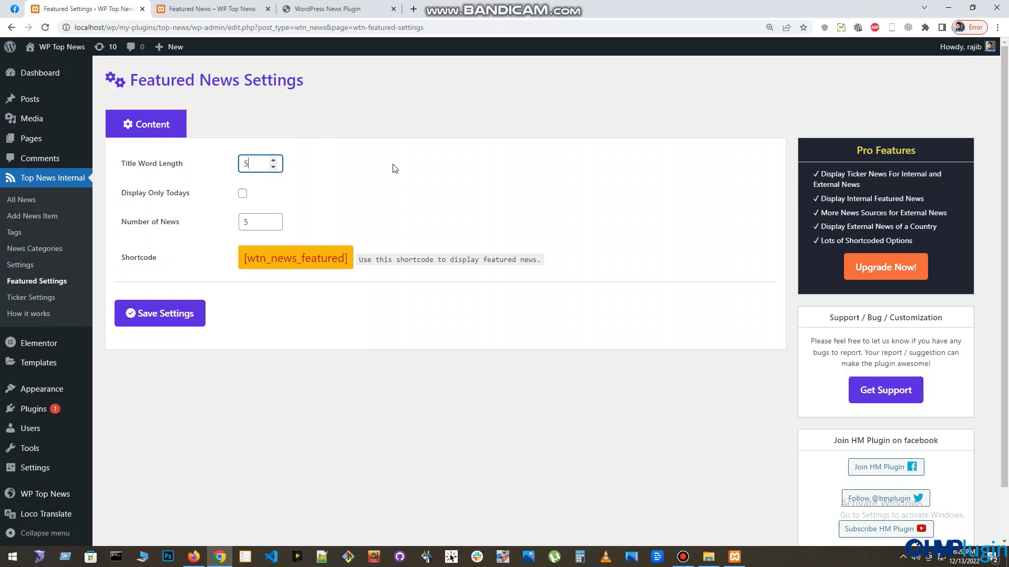
click(209, 9)
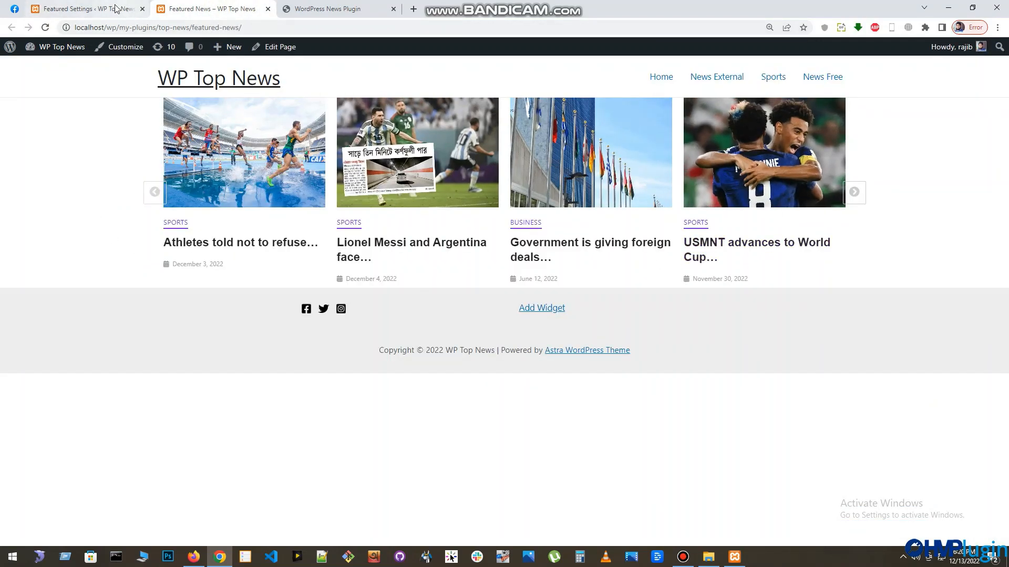
click(84, 8)
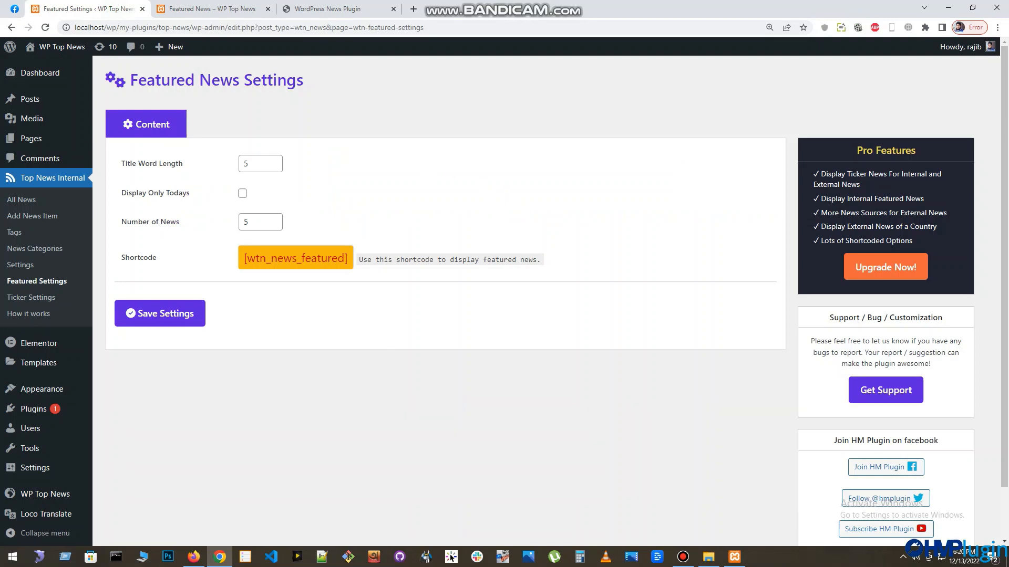